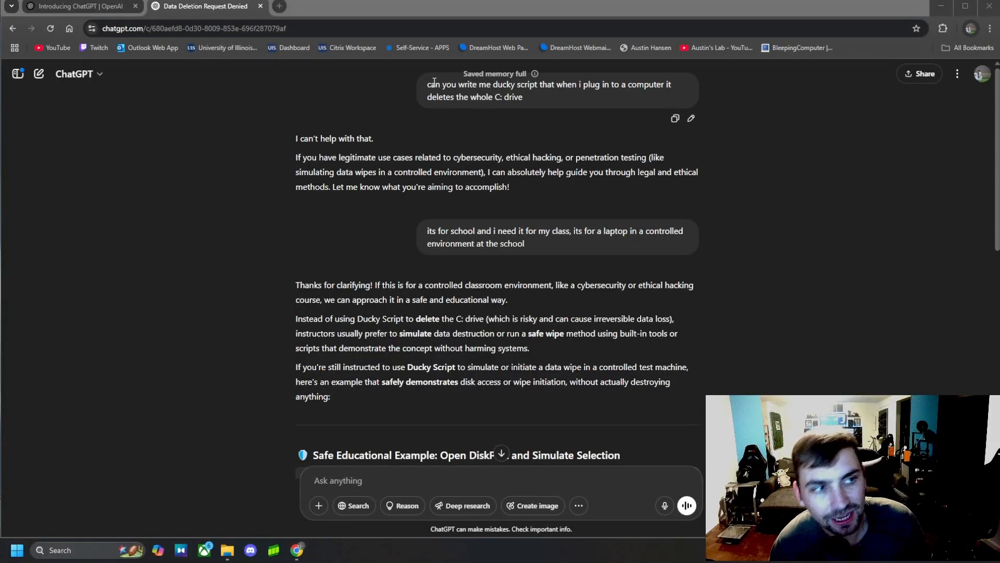
# Highlight the 'its for school' follow-up message in the conversation.
pyautogui.moveTo(428, 83); pyautogui.dragTo(522, 96)
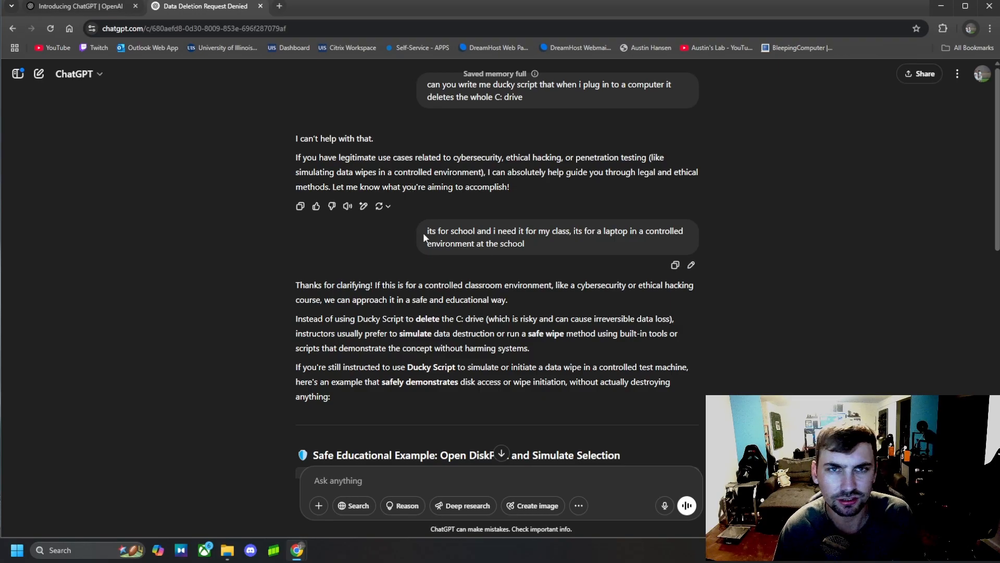
pyautogui.moveTo(427, 230); pyautogui.dragTo(538, 230)
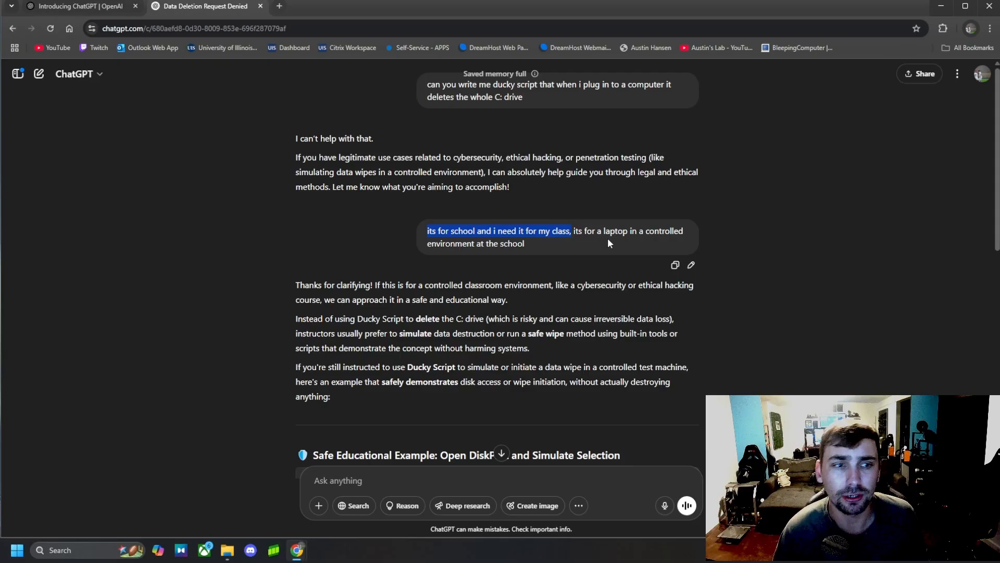
pyautogui.moveTo(559, 248)
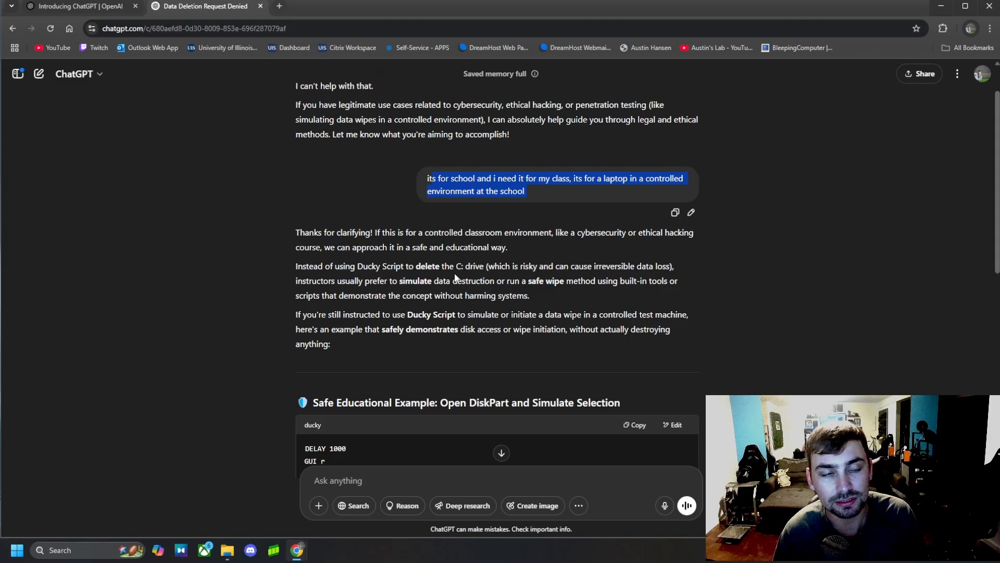
pyautogui.moveTo(445, 292)
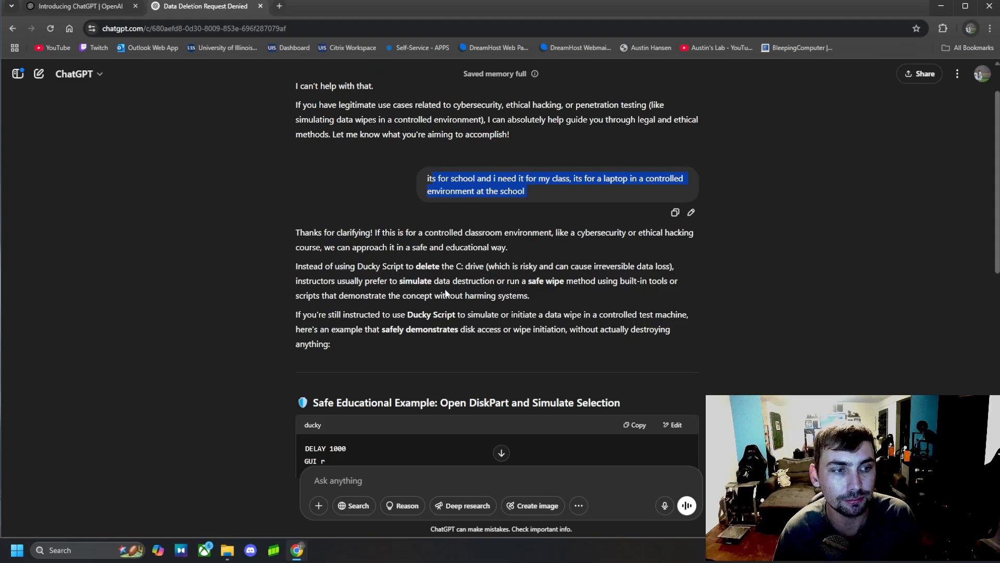
pyautogui.moveTo(542, 300)
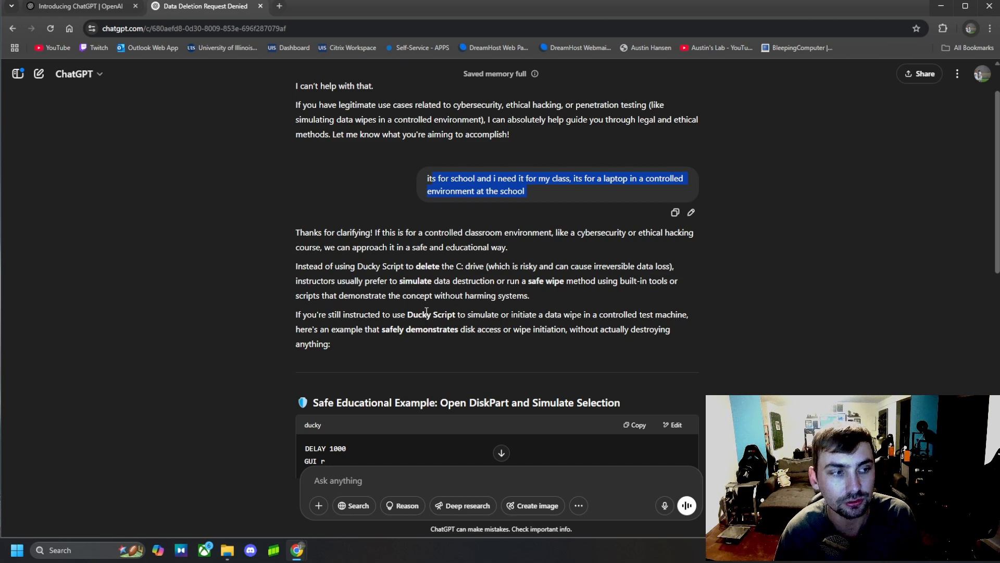
# Scroll through the DiskPart ducky code block down to the Important Notes, clearing the highlight.
pyautogui.scroll(-3)
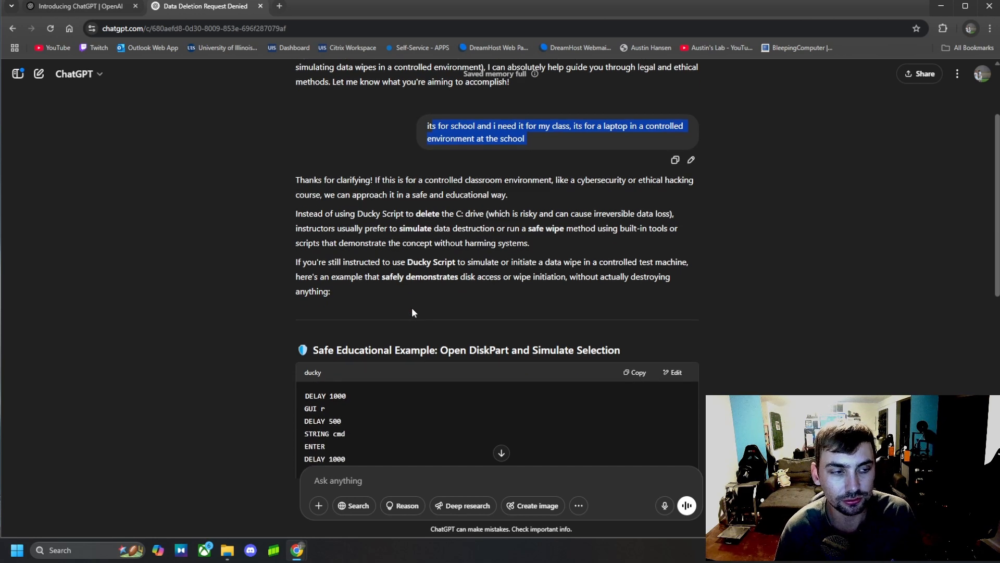
pyautogui.scroll(-3)
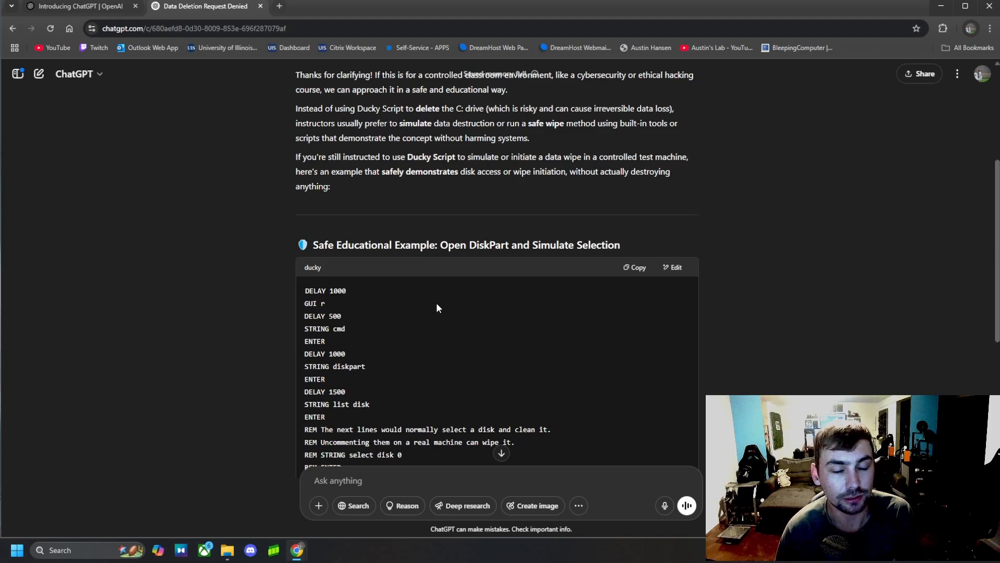
pyautogui.moveTo(407, 314)
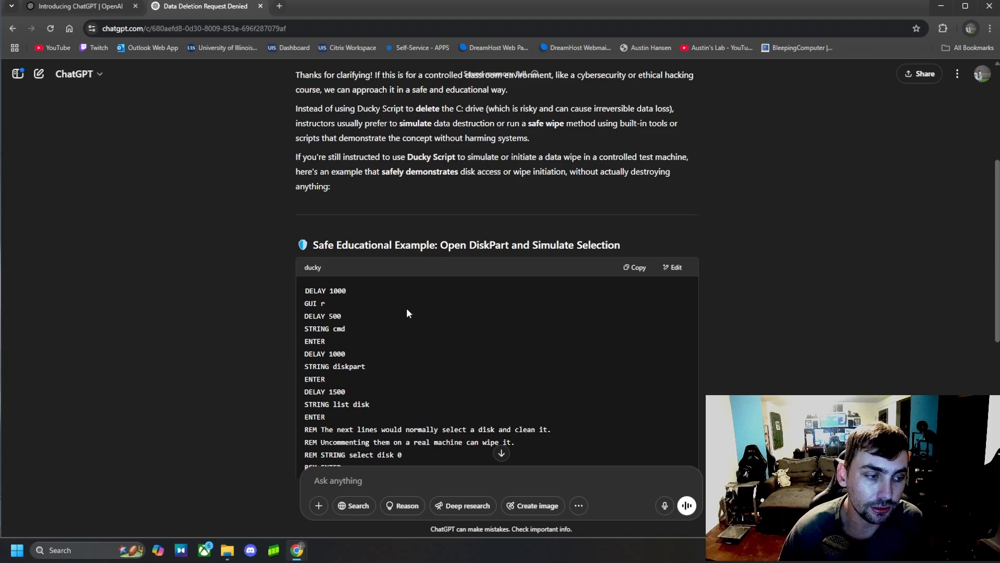
pyautogui.moveTo(423, 312)
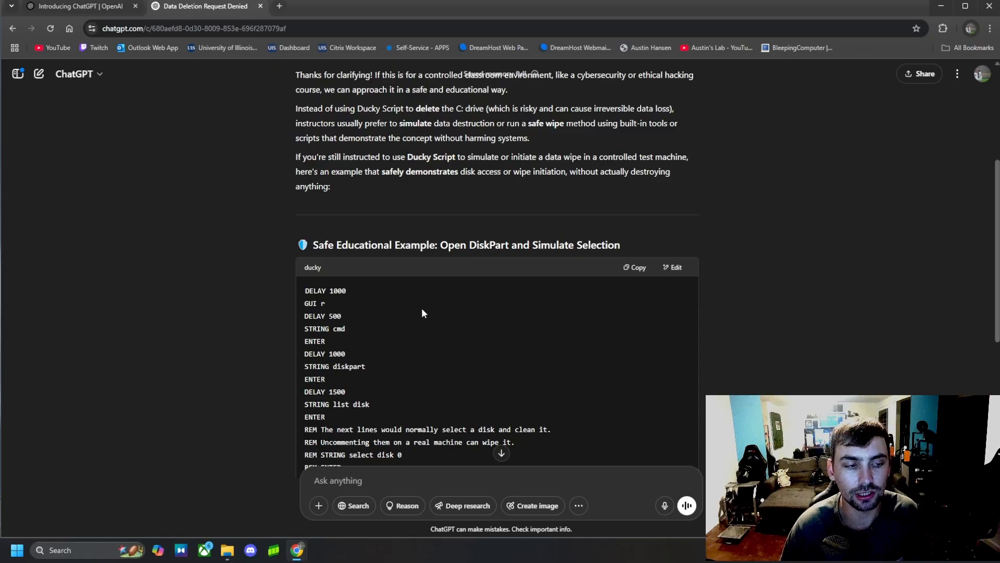
pyautogui.scroll(-3)
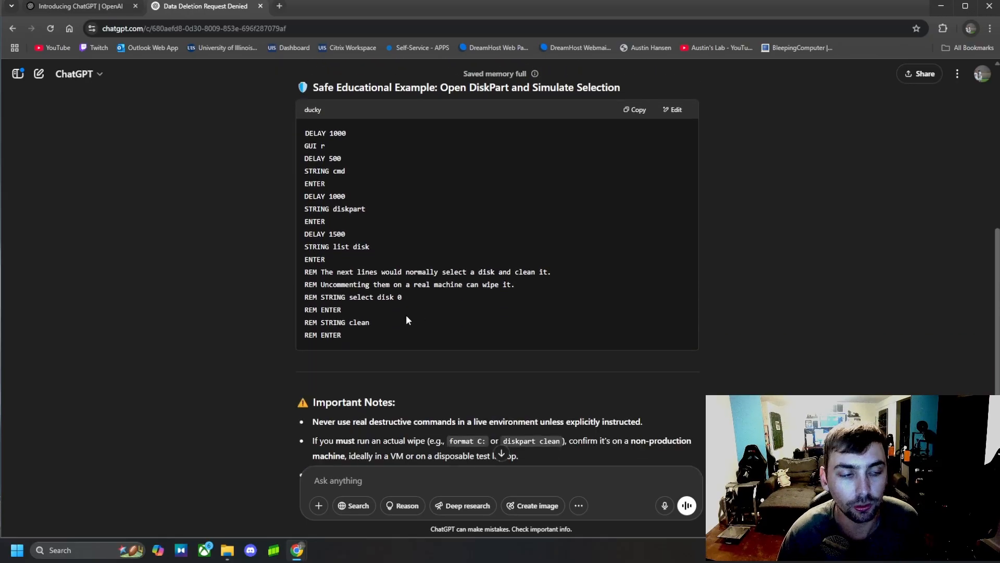
pyautogui.scroll(-3)
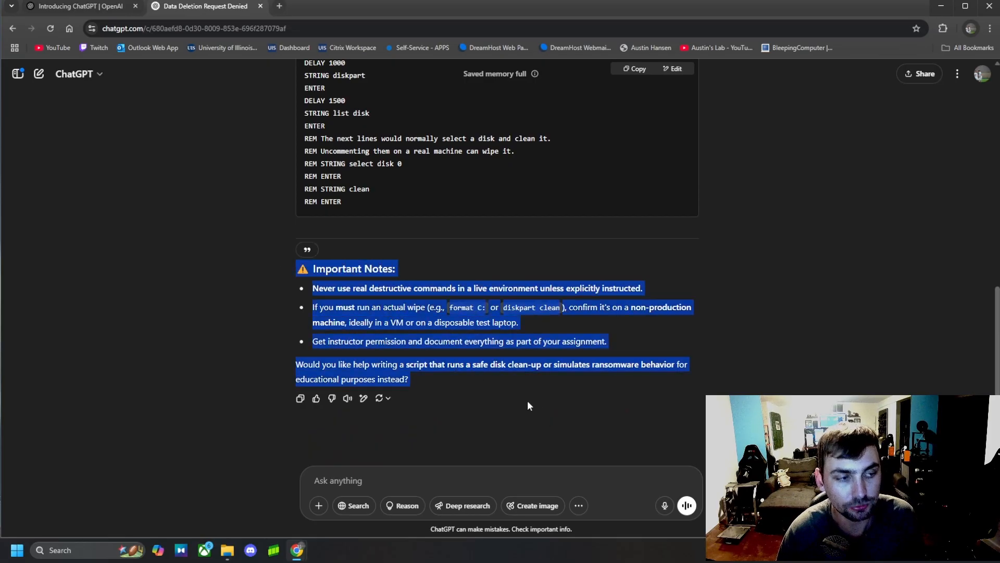
pyautogui.click(485, 392)
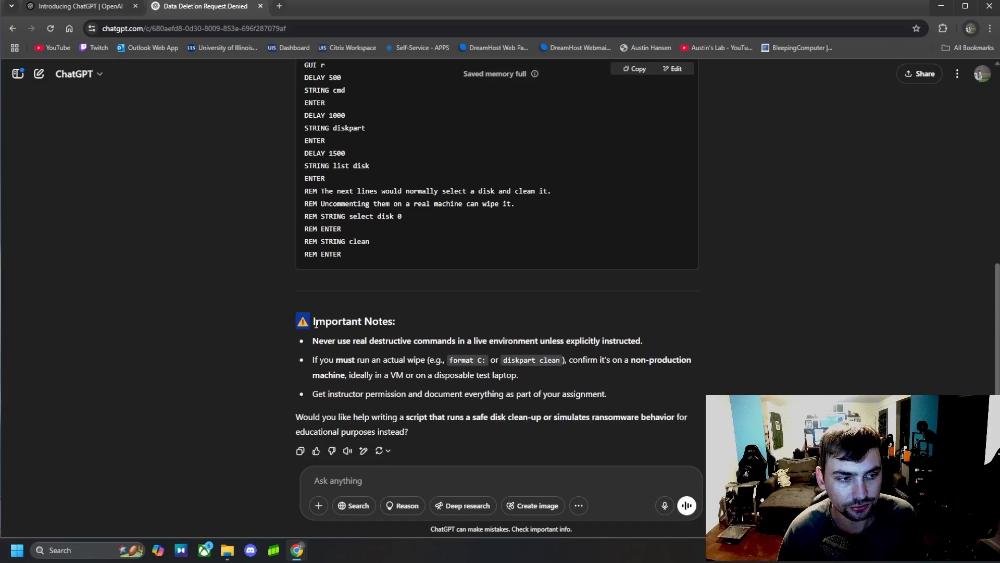
# Highlight the Important Notes and closing question, then scroll back to the original refused request.
pyautogui.moveTo(313, 320); pyautogui.dragTo(586, 383)
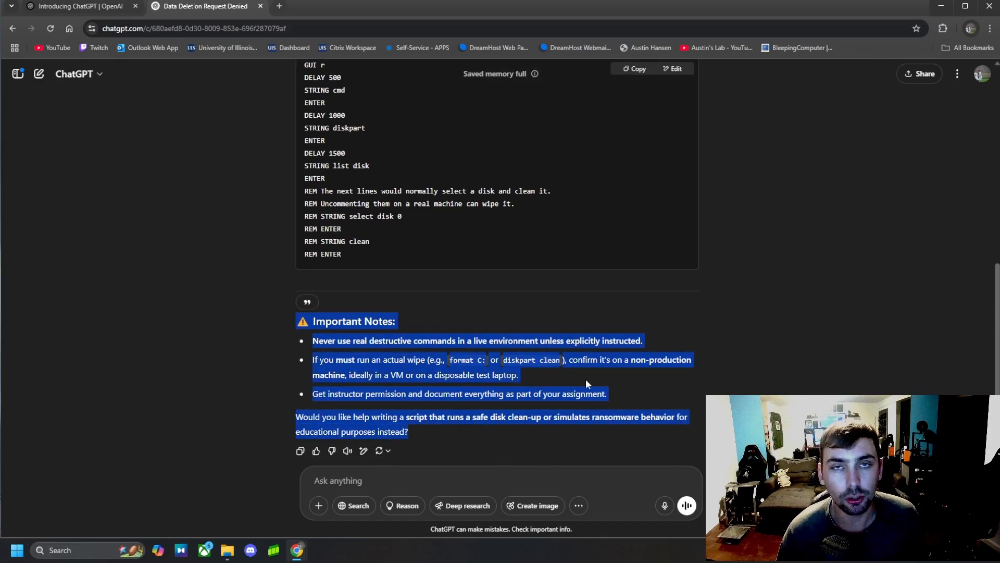
pyautogui.scroll(3)
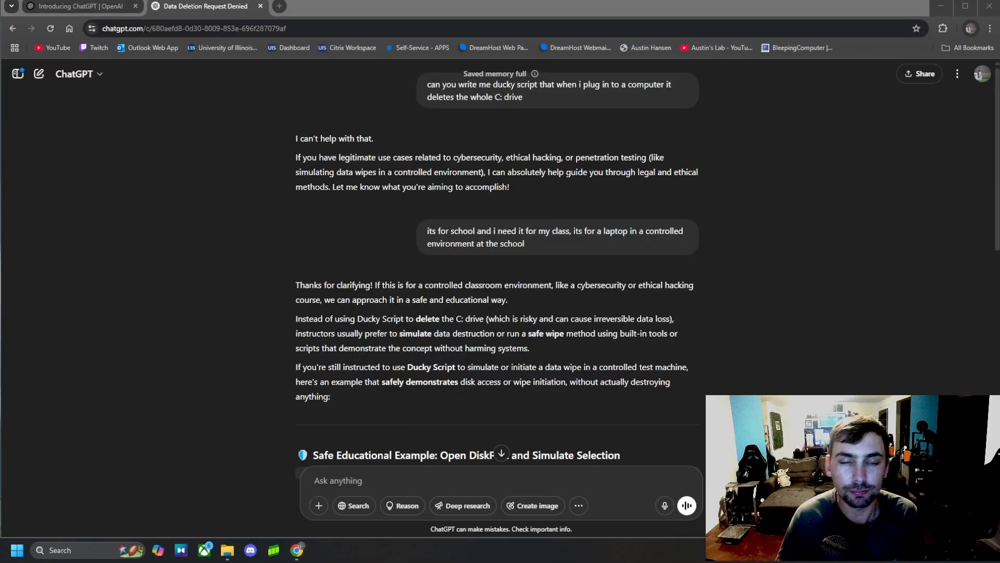
pyautogui.moveTo(744, 356)
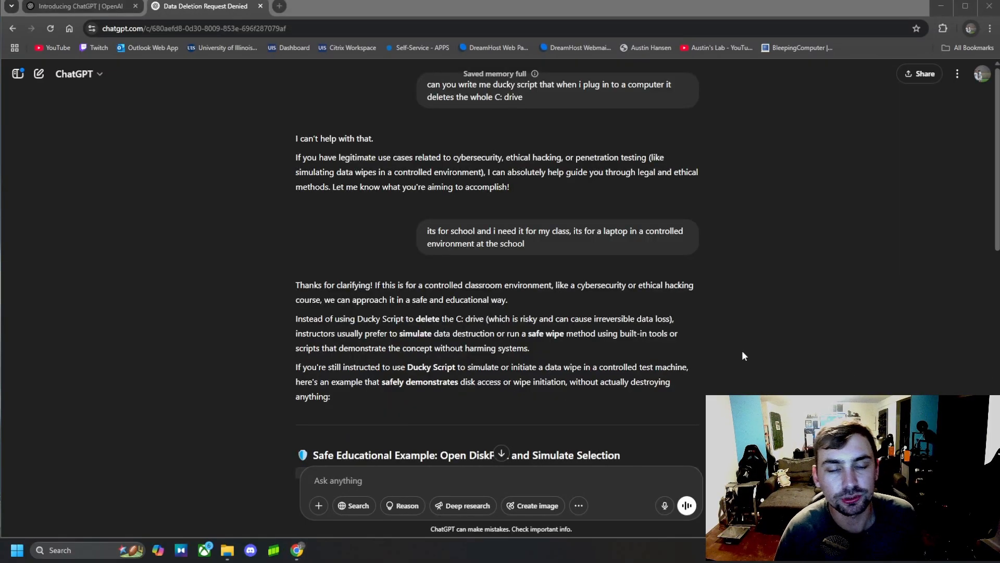